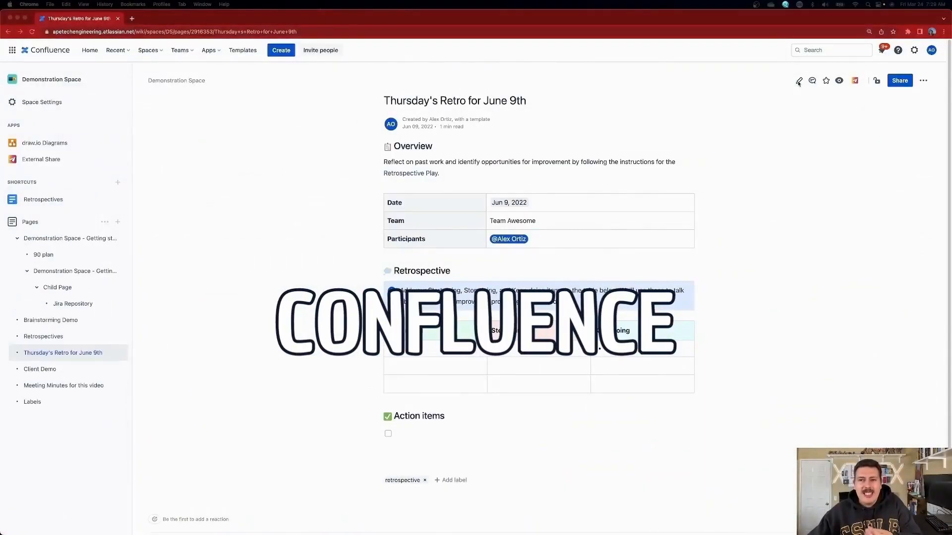
- Switch to the Jira tab showing the JSM2 Sprint 3 Active sprints board
click(610, 19)
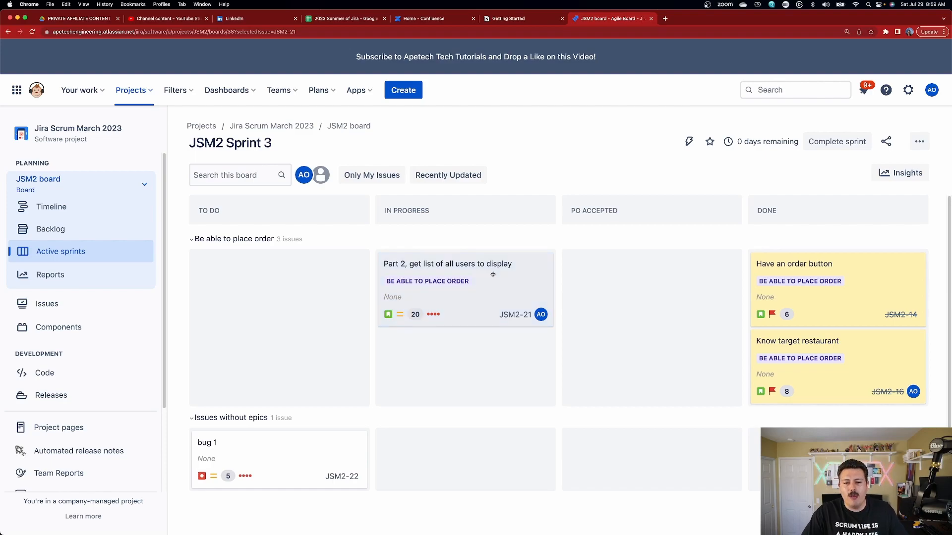
- Open JSM2-14 'Have an order button' and add the new label 'mylabel'
click(793, 264)
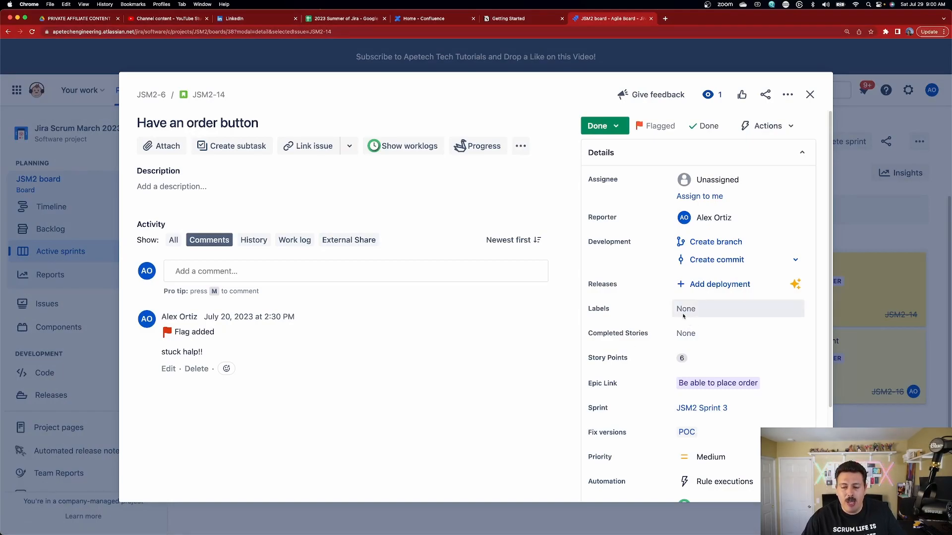
mouse_move(706, 309)
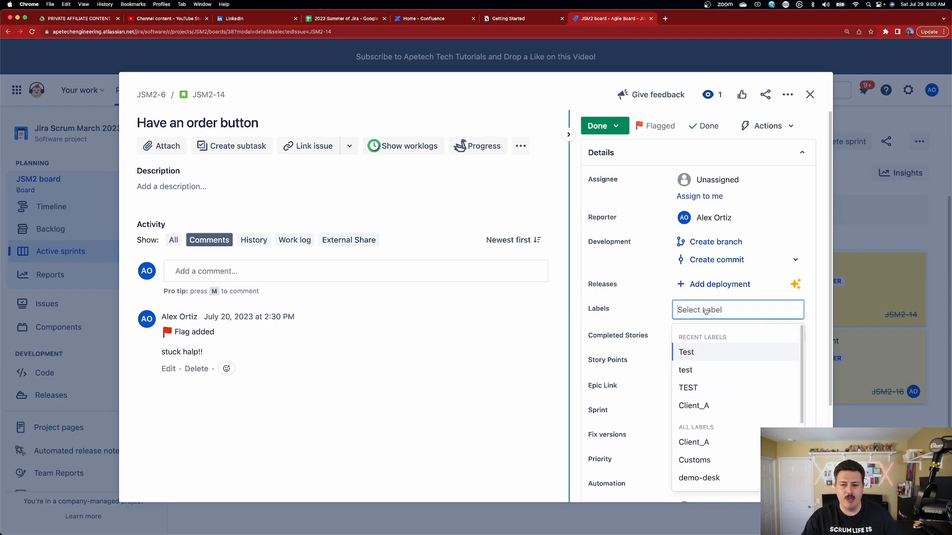
text(myla)
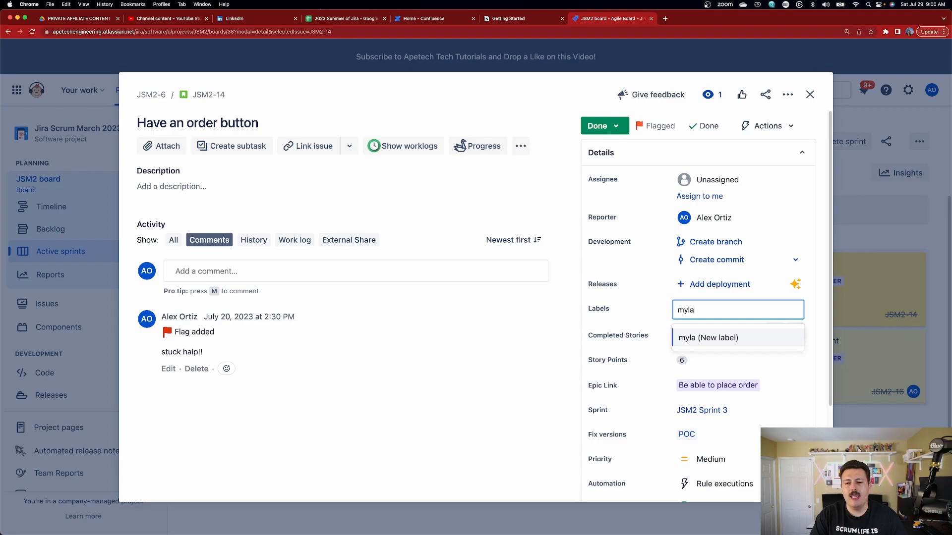
text(bel)
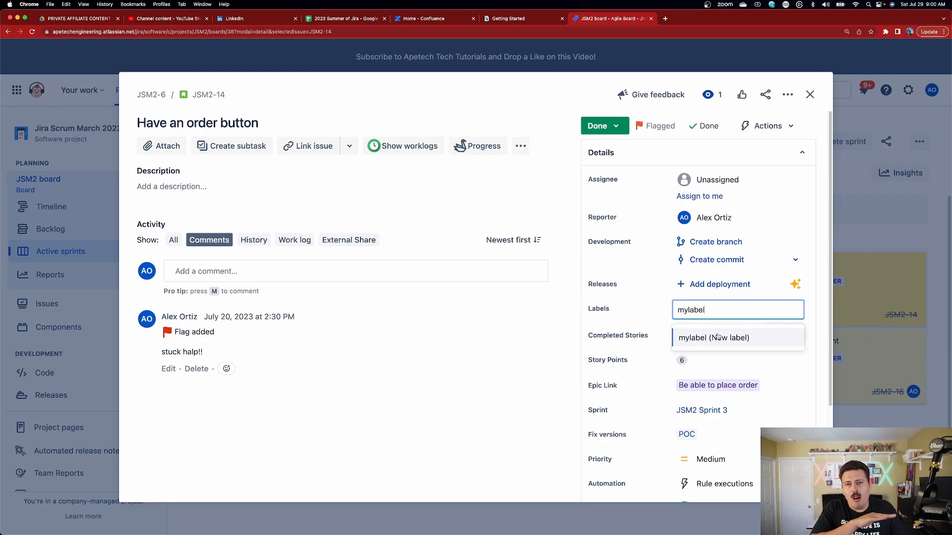
mouse_move(710, 344)
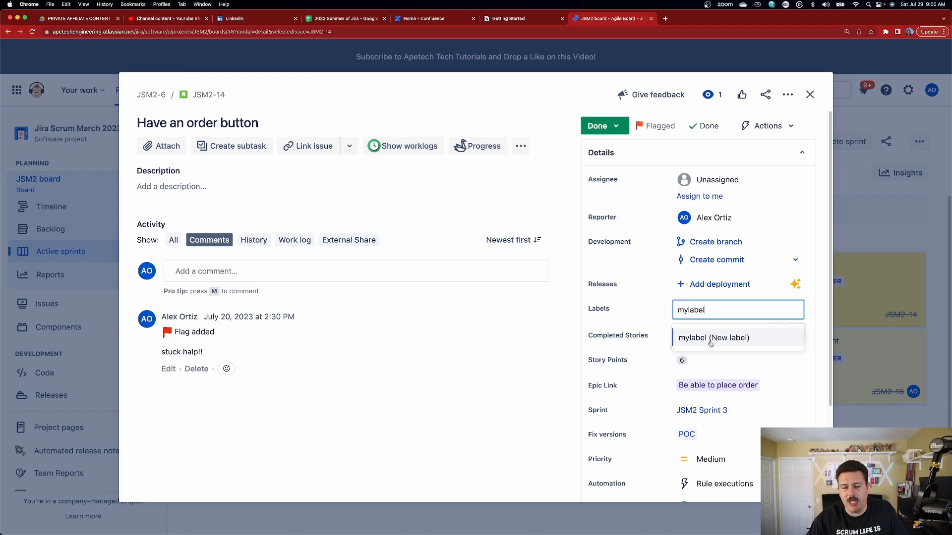
click(714, 338)
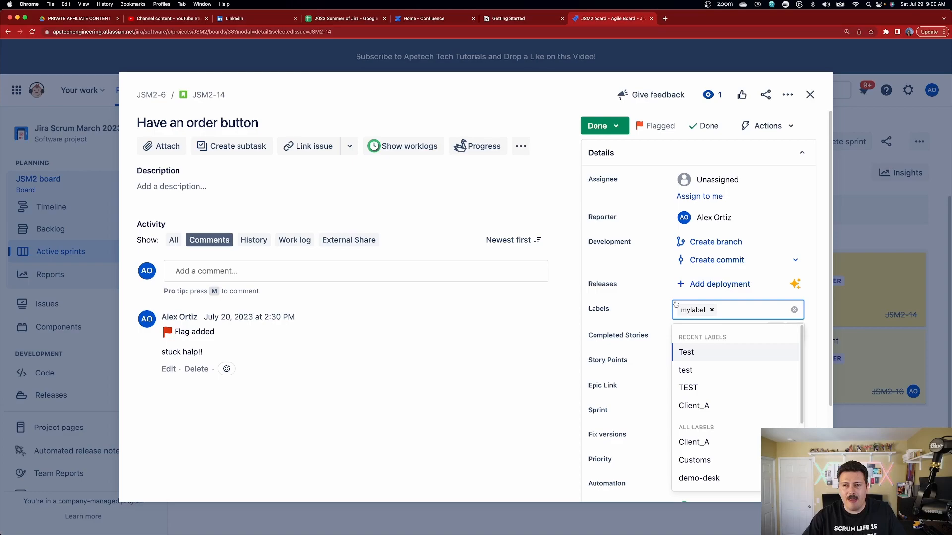
mouse_move(494, 390)
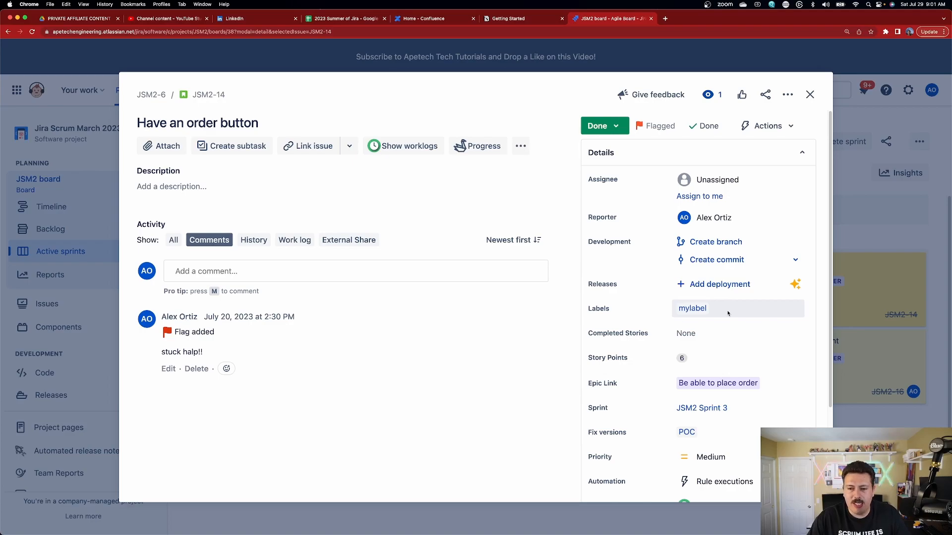
click(735, 308)
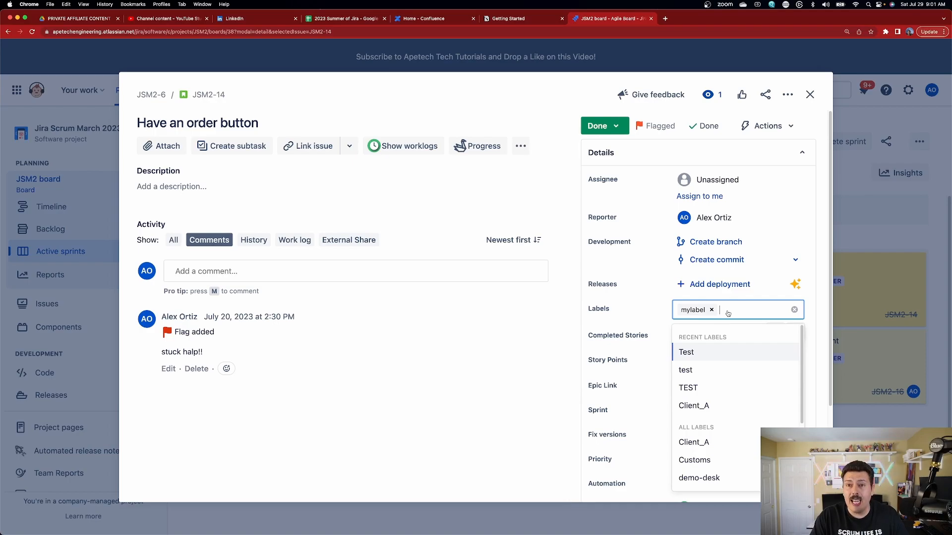
text(M)
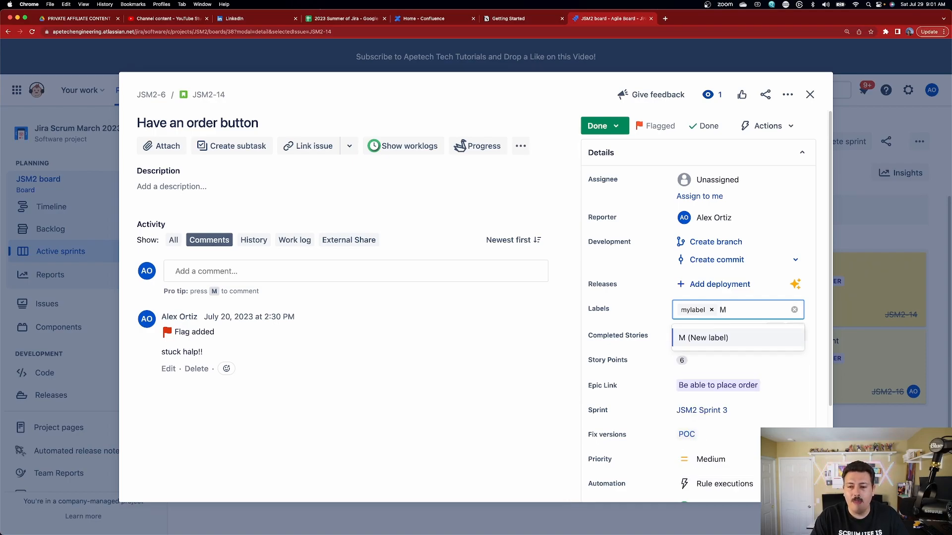
text(ylabel)
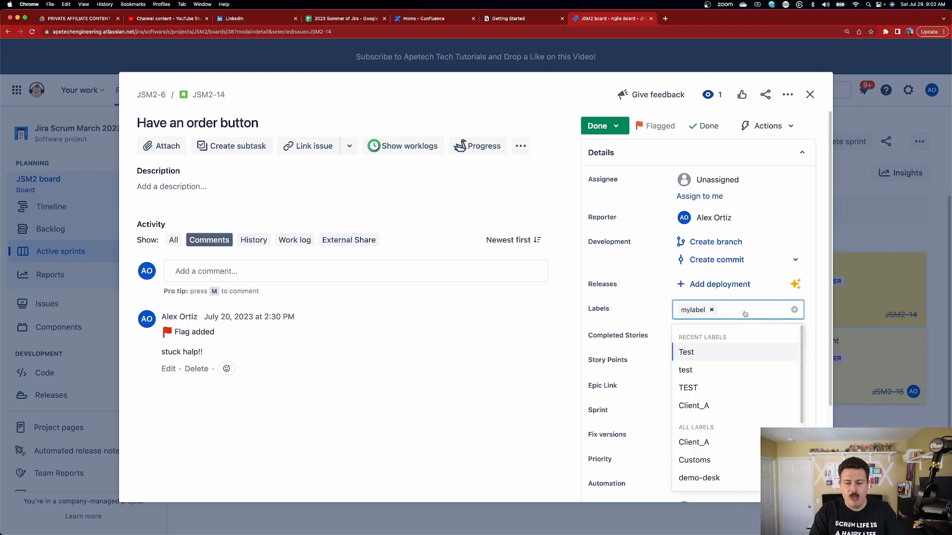
text(MYLABEL)
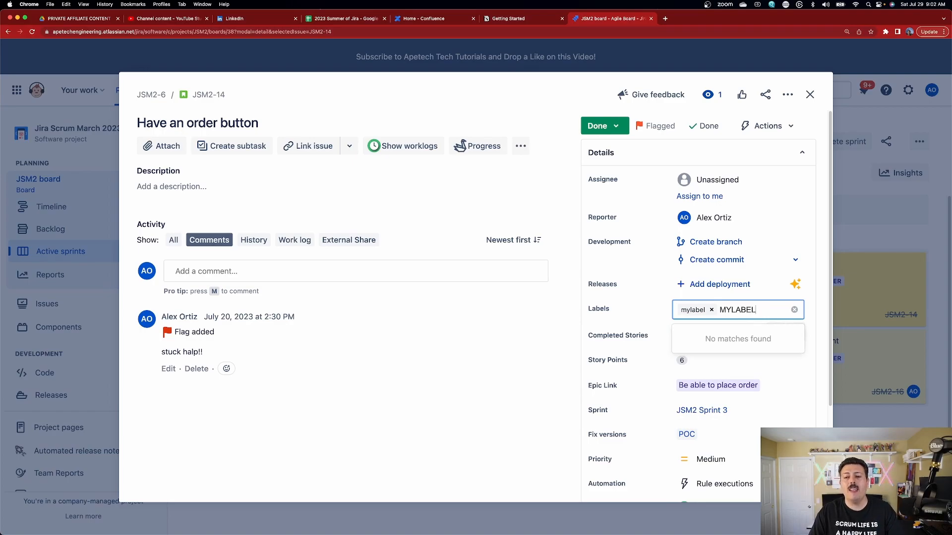
text(S)
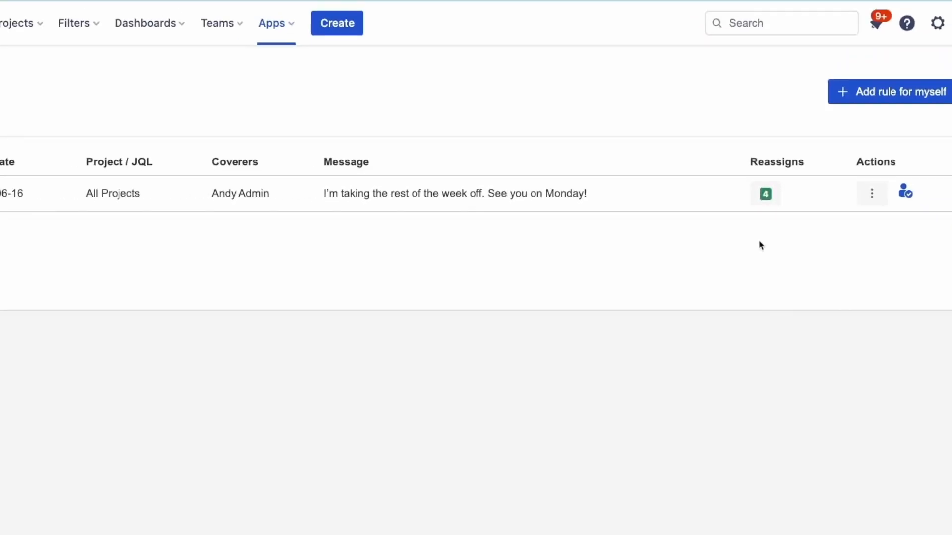
click(765, 194)
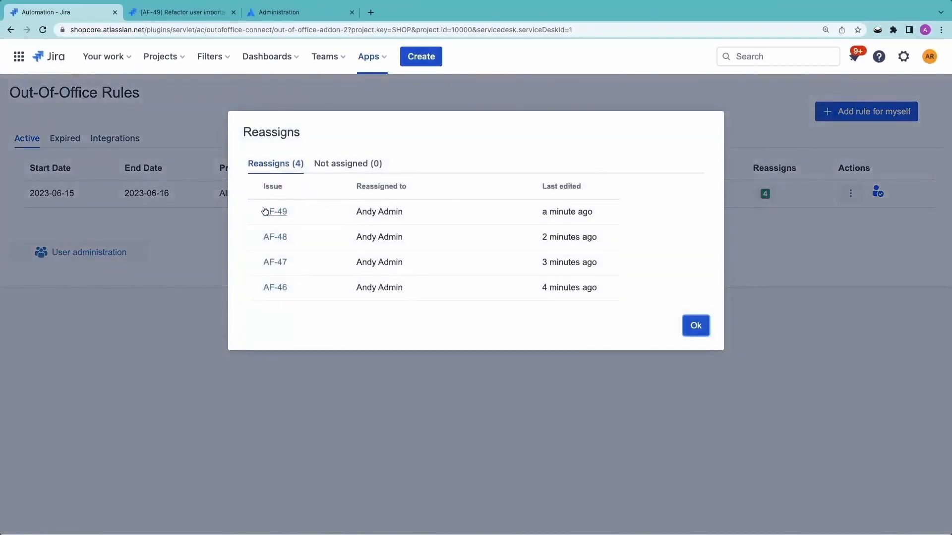
click(273, 212)
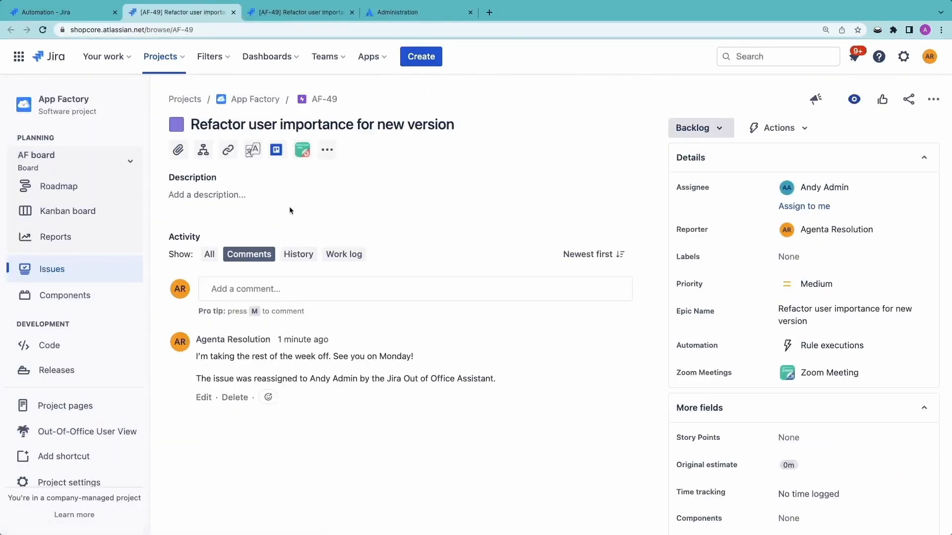
click(298, 253)
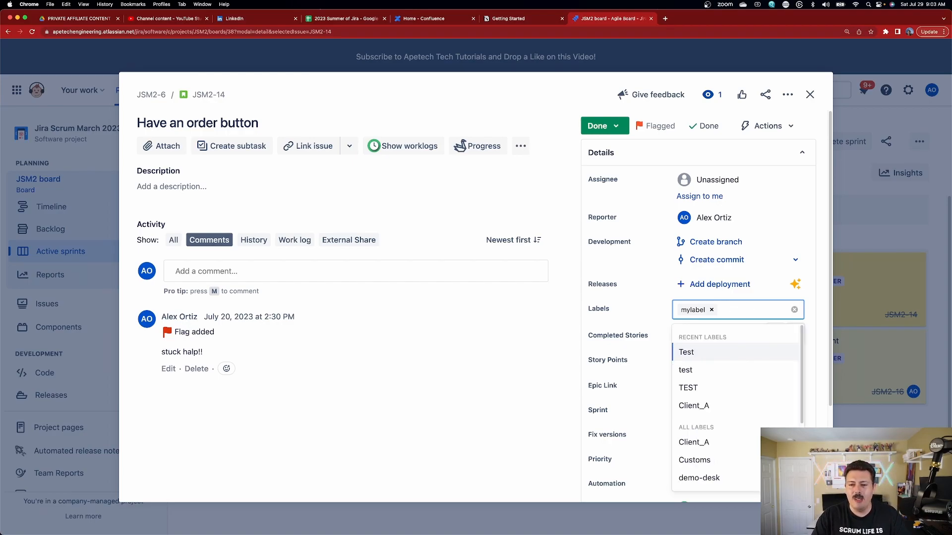
- On JSM2-14, replace mylabel with a new 'MyLabel' label, then add mylabel back
click(711, 309)
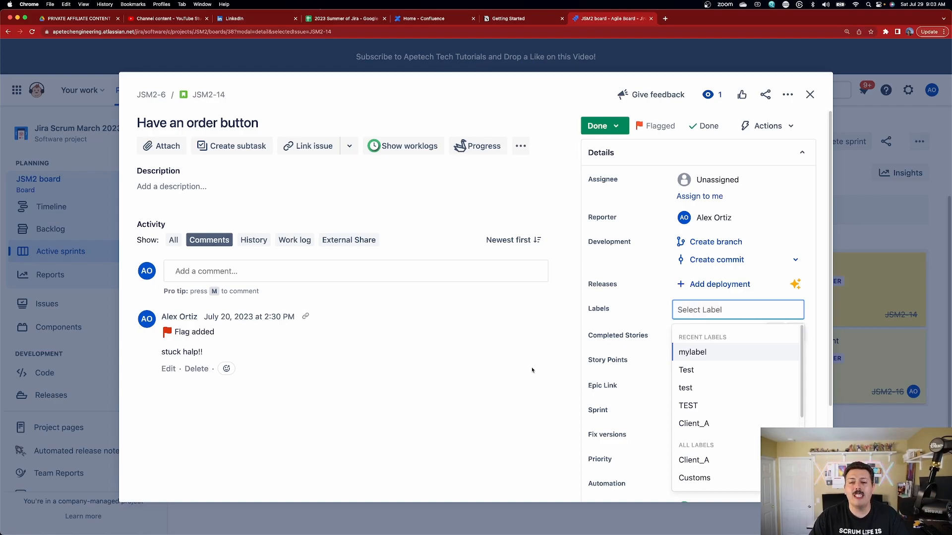
click(524, 372)
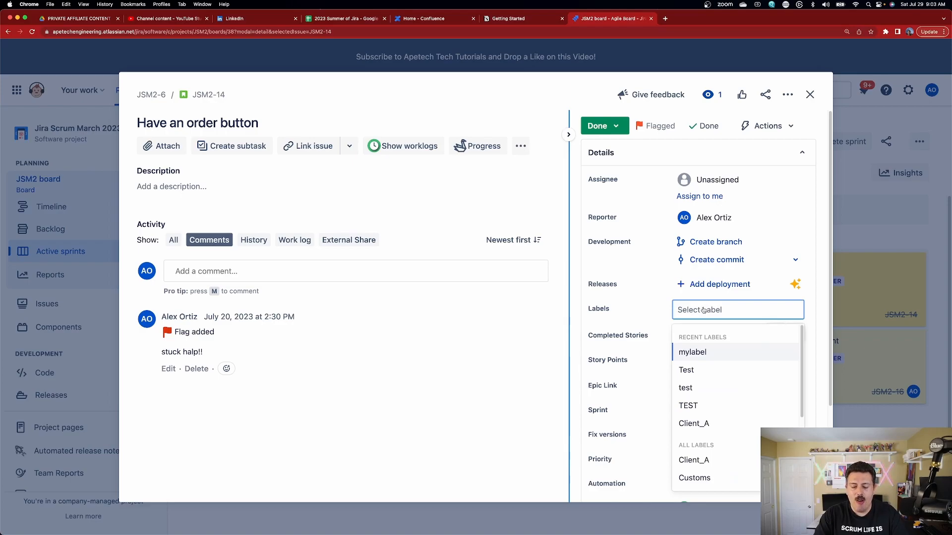
text(My)
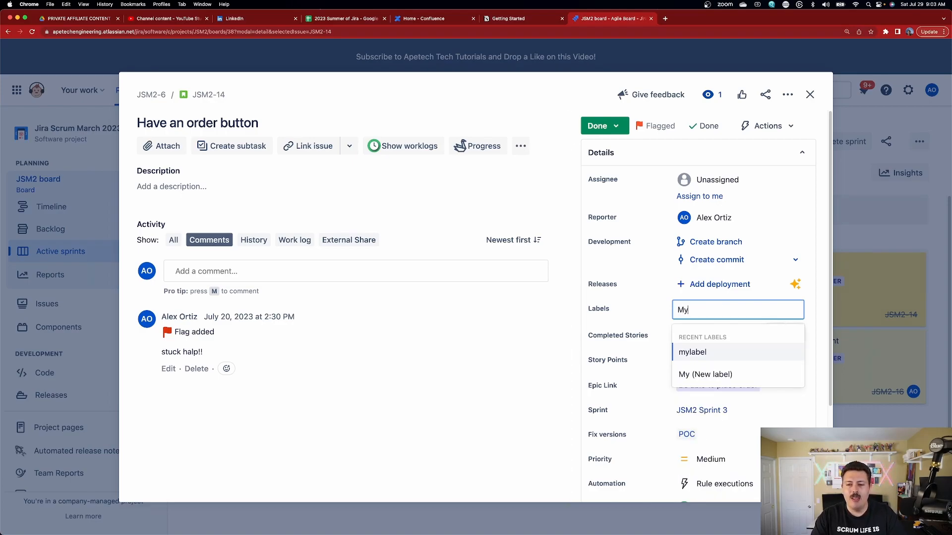
text(Label)
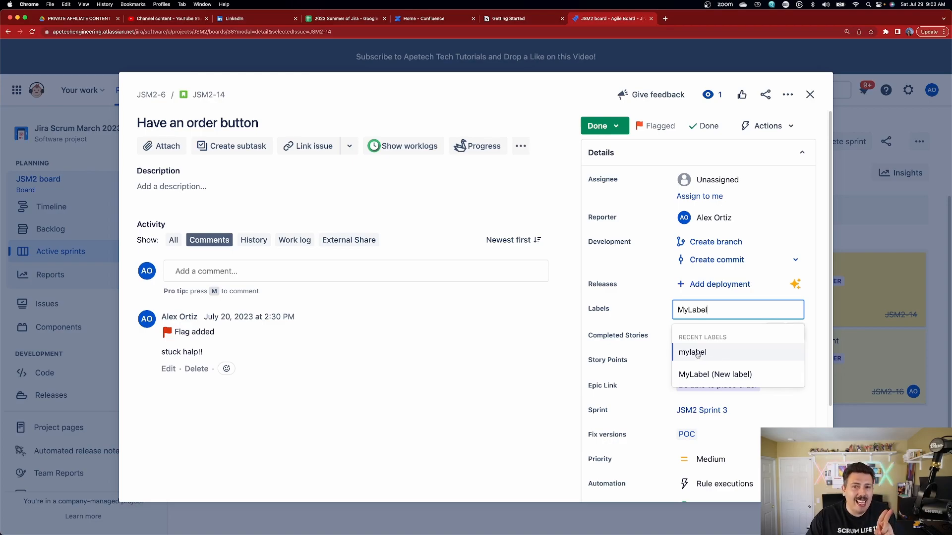
mouse_move(696, 381)
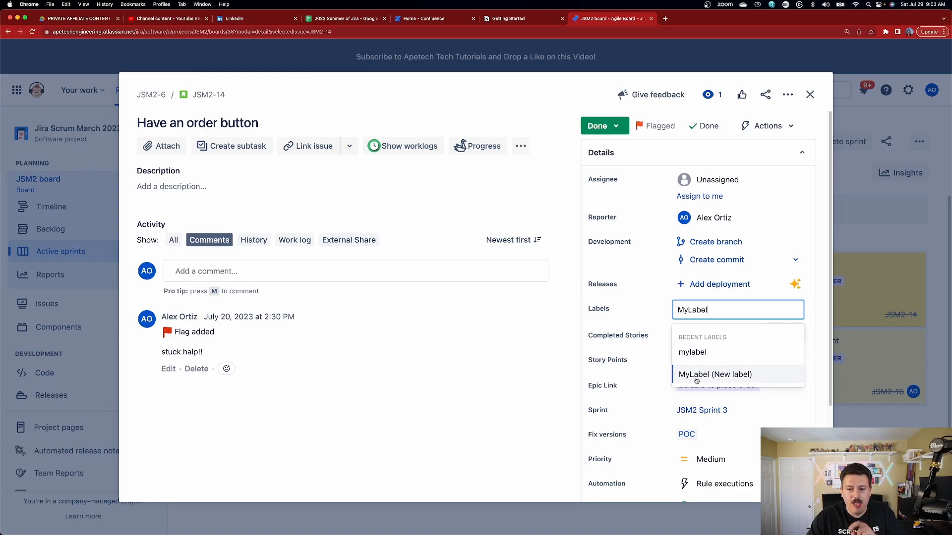
click(715, 374)
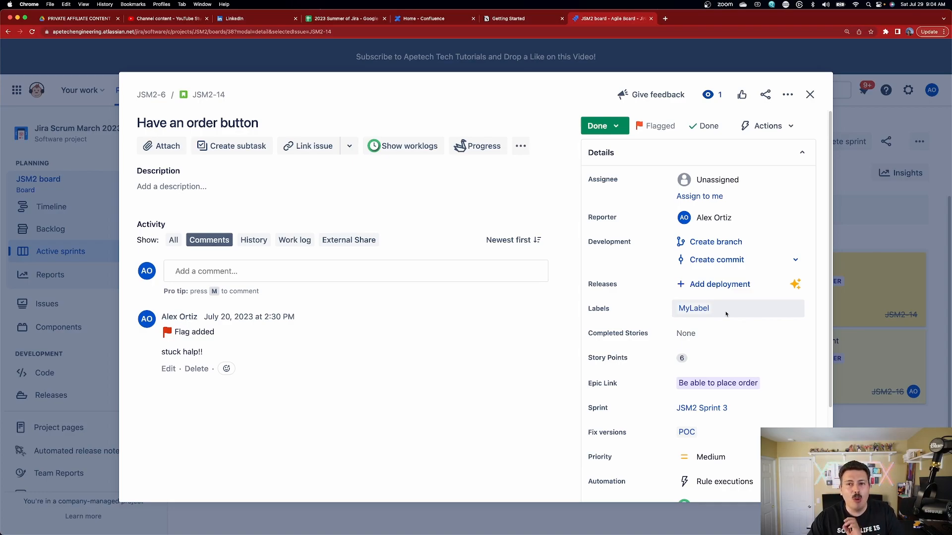
click(737, 308)
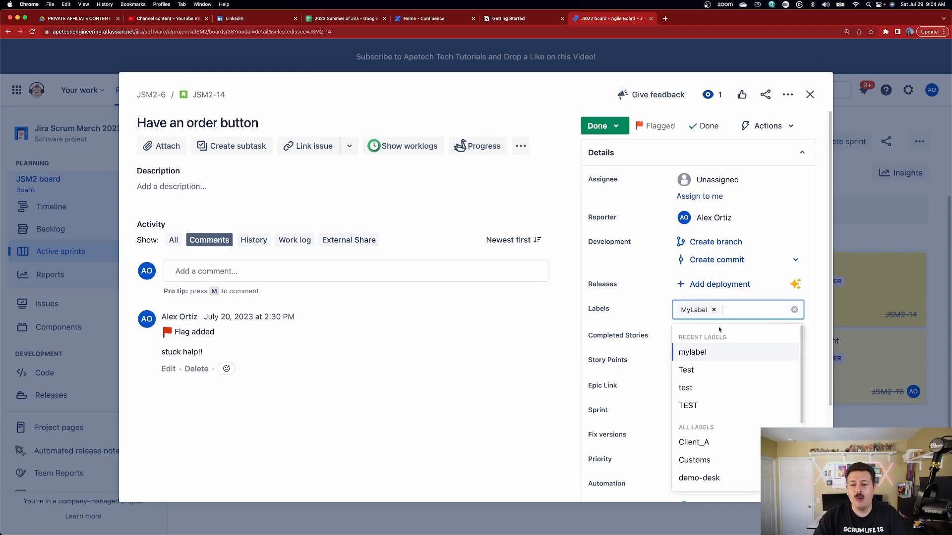
click(692, 352)
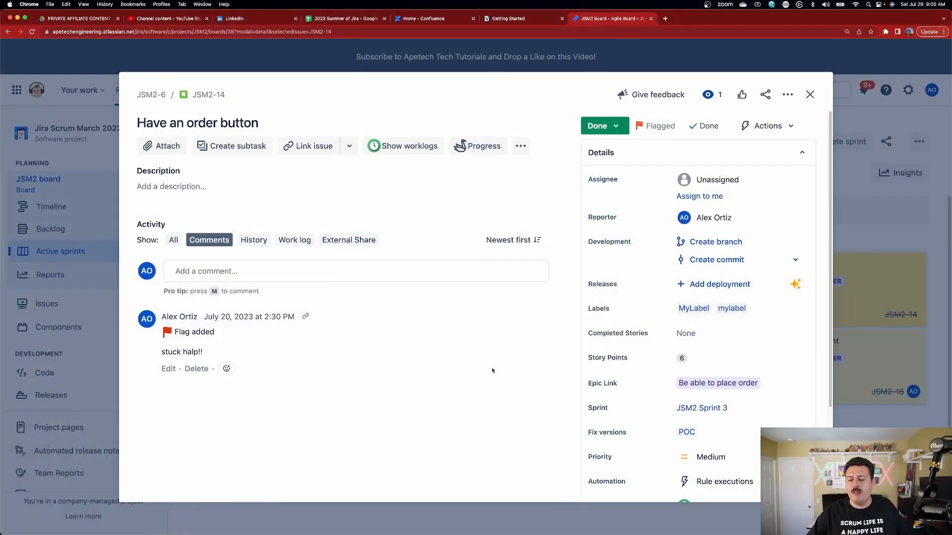
mouse_move(693, 309)
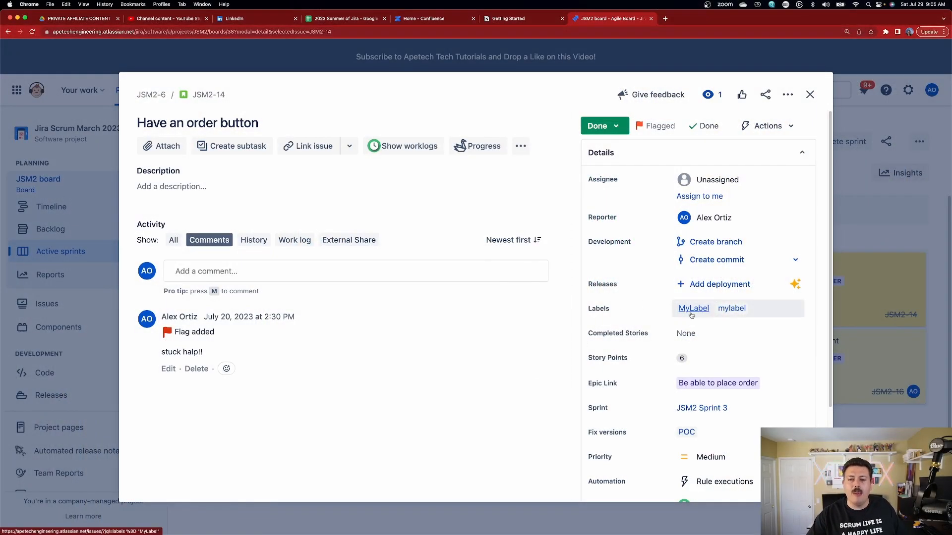
mouse_move(731, 308)
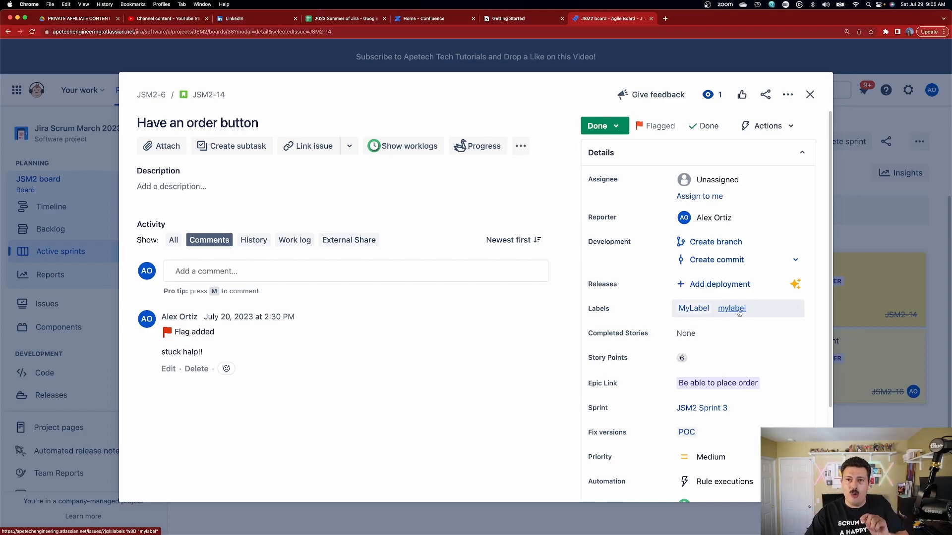
mouse_move(747, 346)
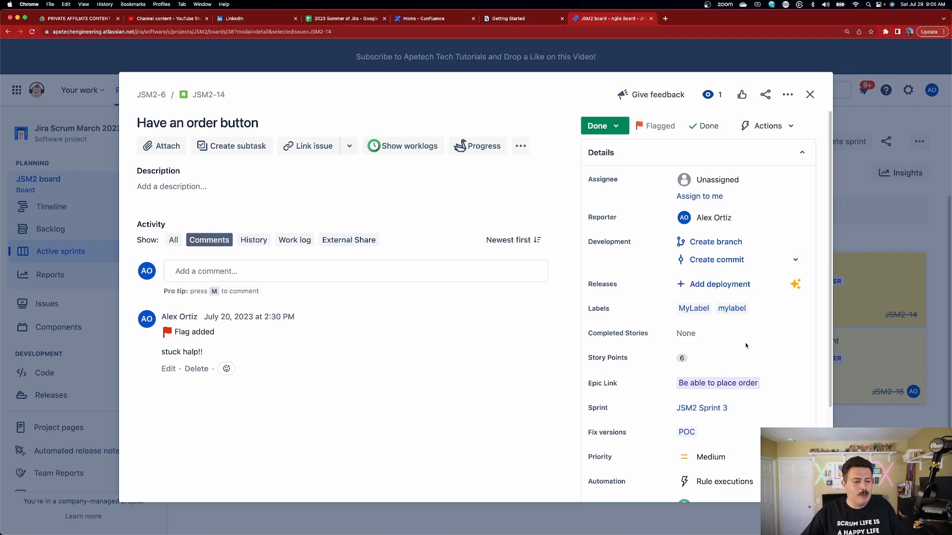
- Drop mylabel from JSM2-14, label JSM2-16 Know target restaurant 'mylabel', then close the issue
click(728, 309)
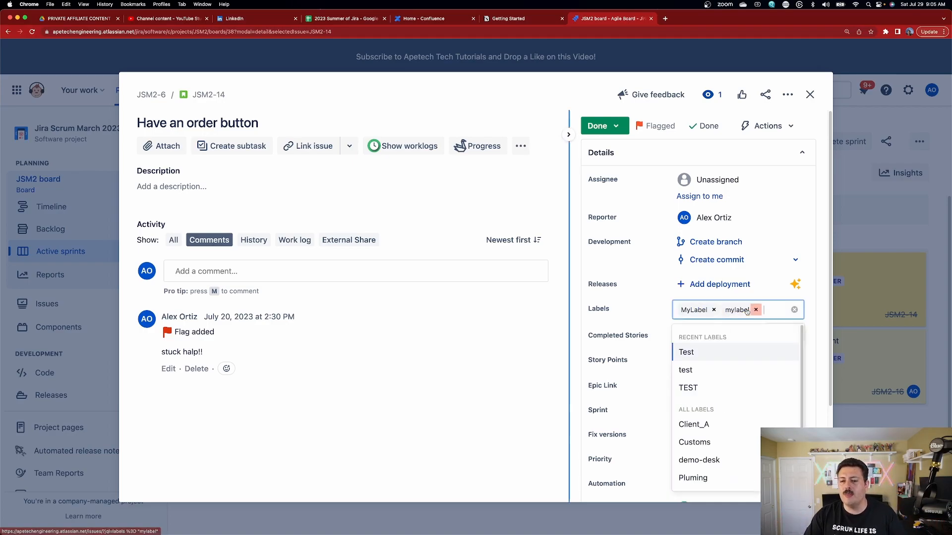
click(756, 309)
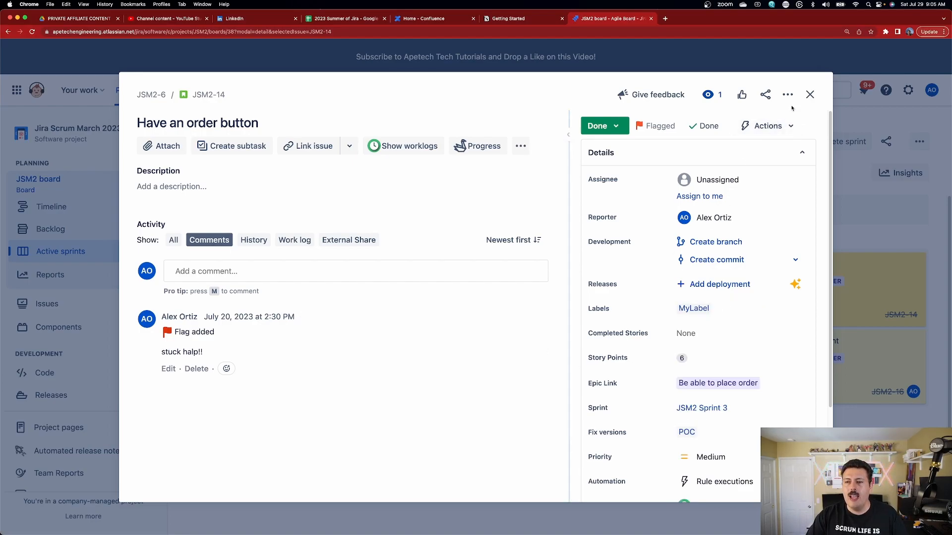
click(904, 392)
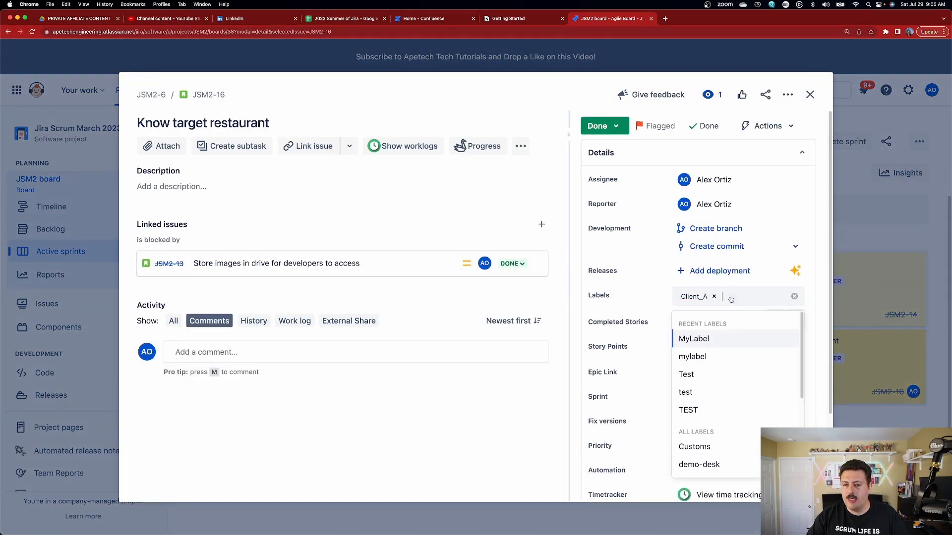
click(692, 356)
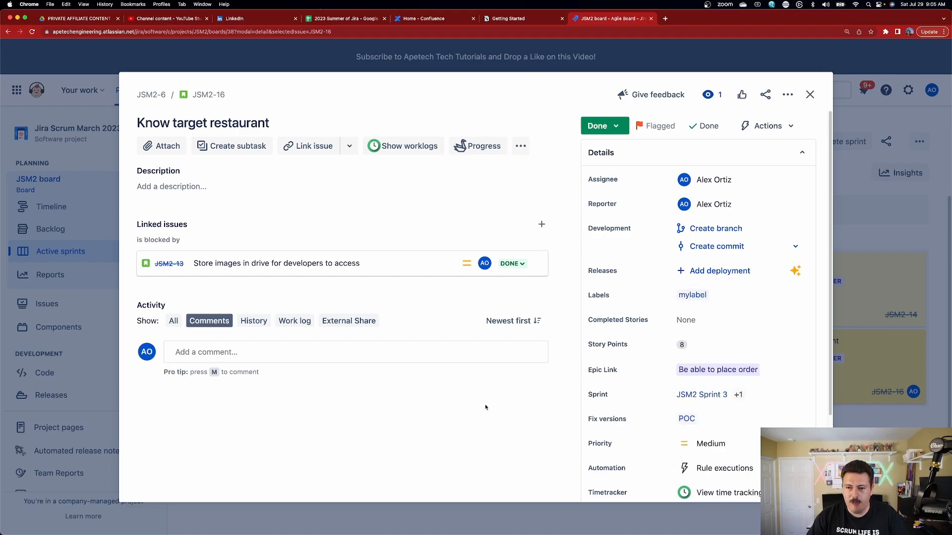
click(809, 94)
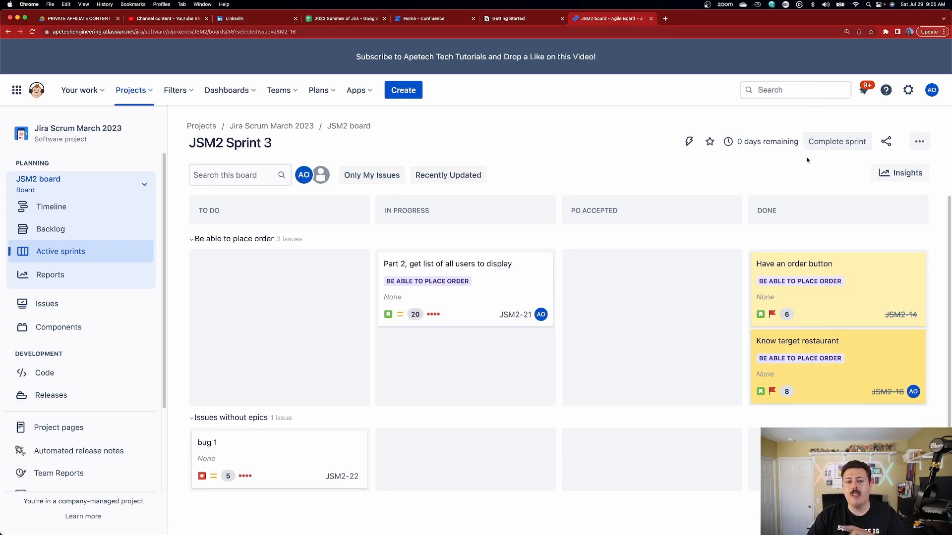
- Open View all issues in JQL mode and enter the query 'labels = mylabel'
click(795, 89)
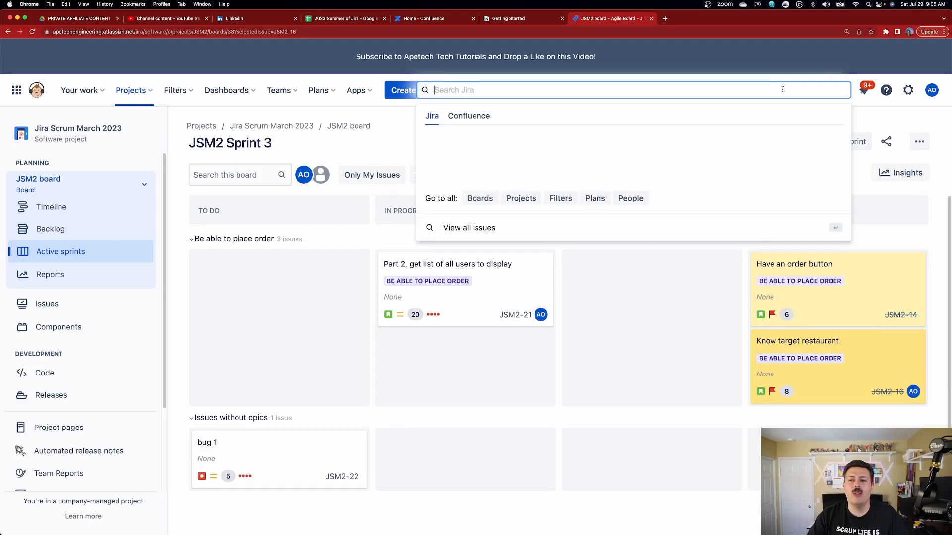
click(469, 228)
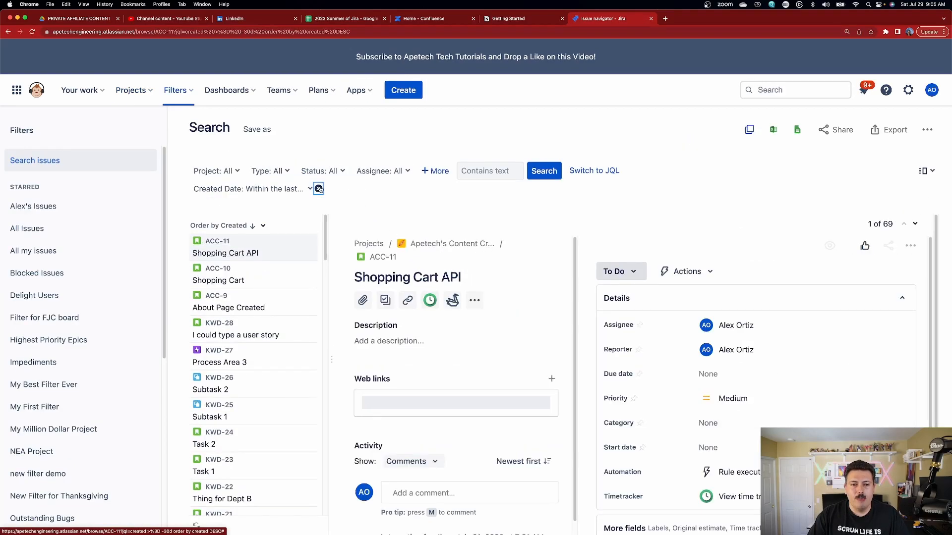
click(594, 171)
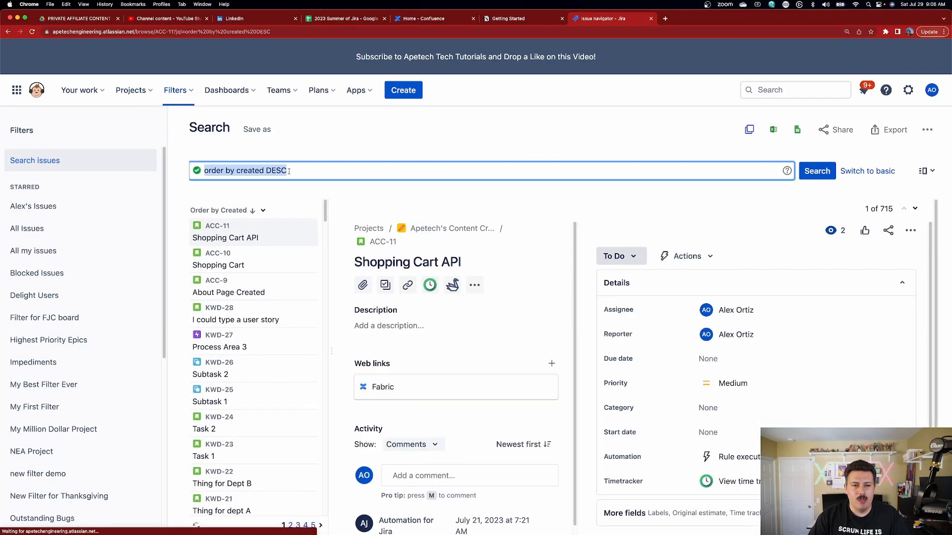
text(Labels = m)
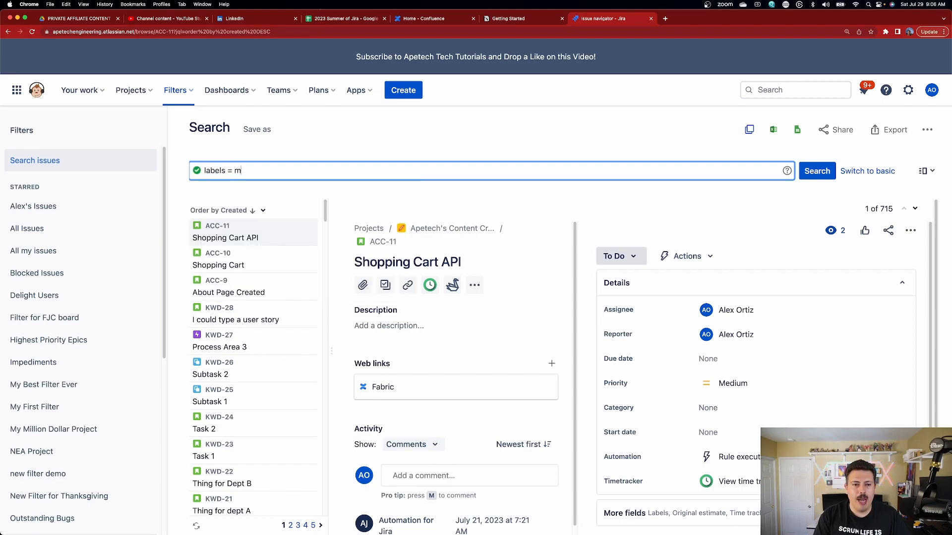
text(y)
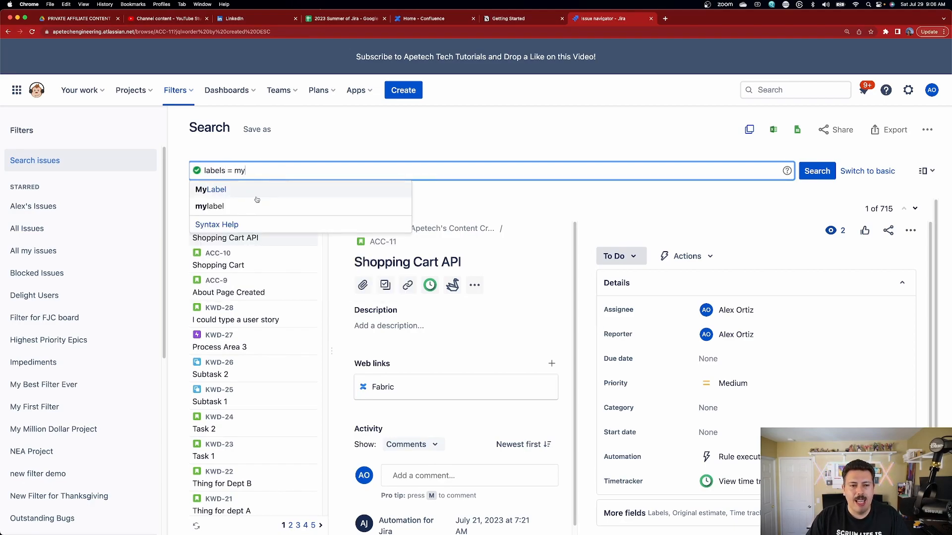
mouse_move(256, 200)
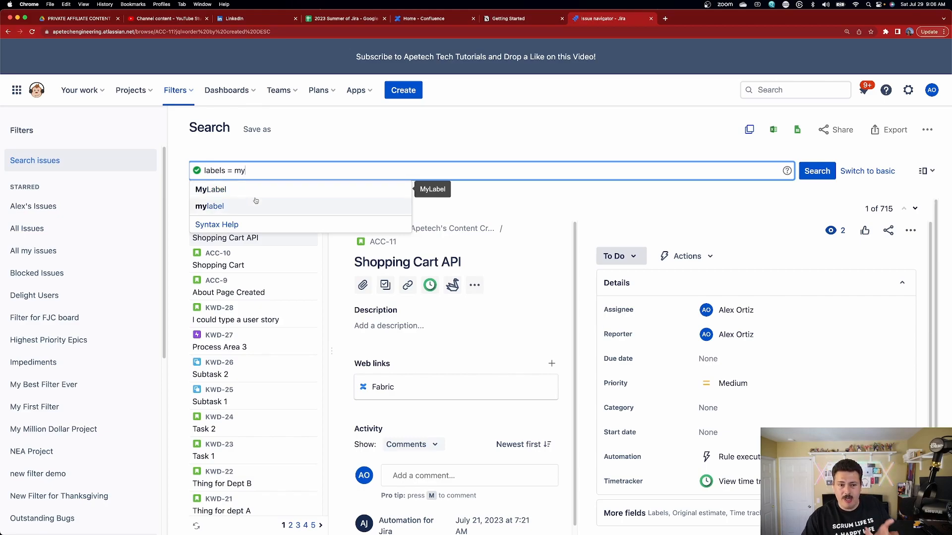
click(209, 206)
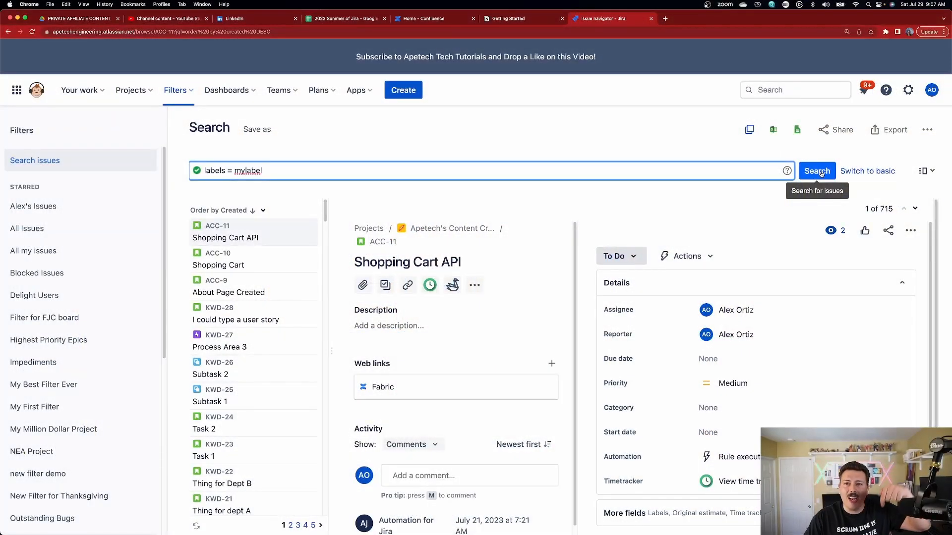
- Run 'labels = mylabel' and inspect the labels on JSM2-16 and JSM2-14
click(817, 170)
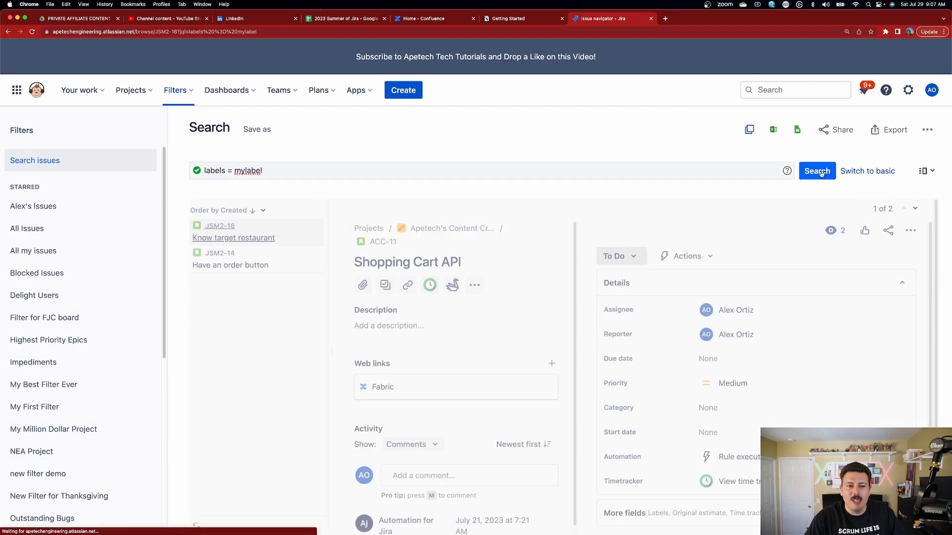
click(233, 237)
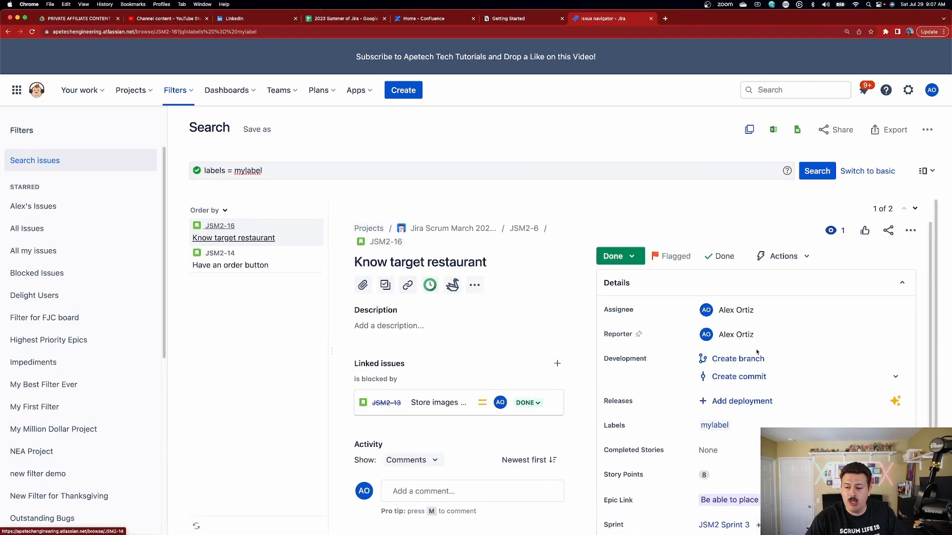
scroll(down, 3)
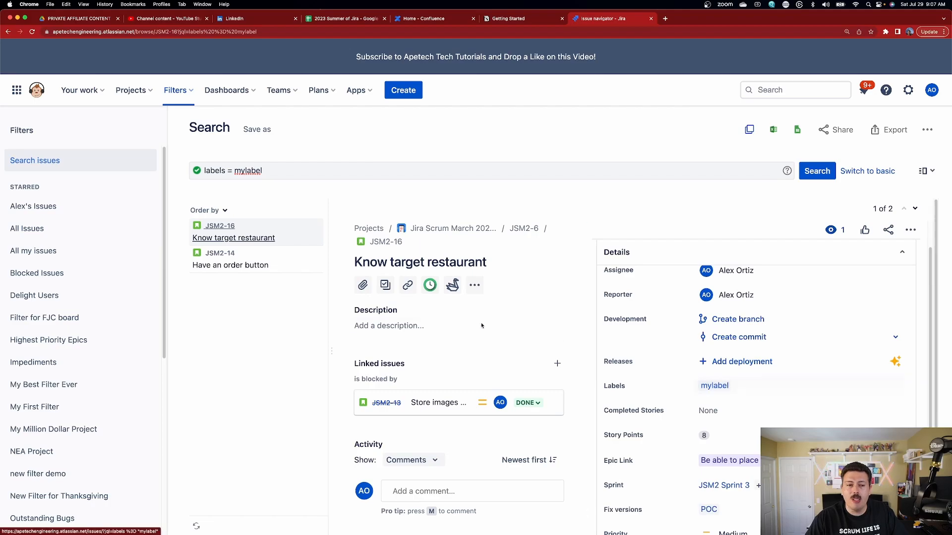
click(230, 260)
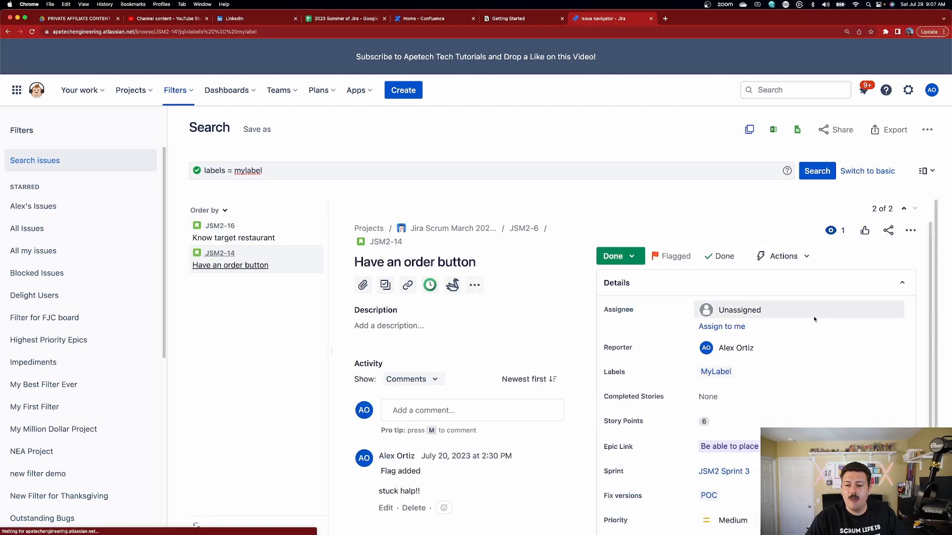
scroll(down, 3)
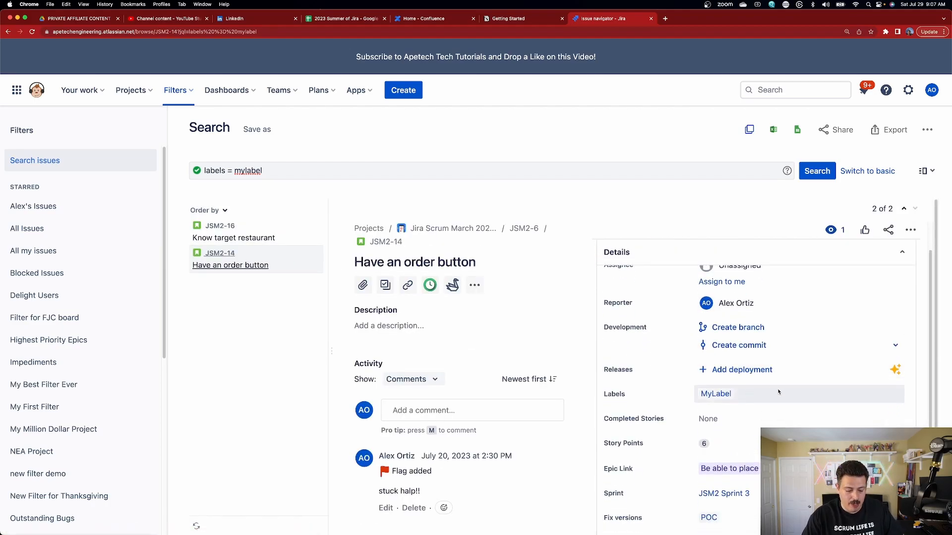